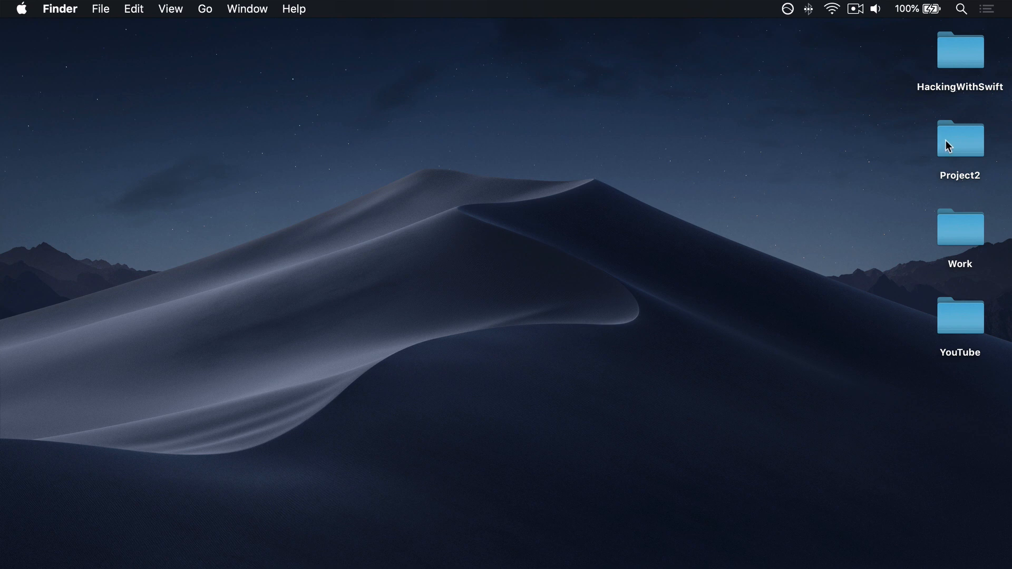
Duplicate the desktop Project2 folder, rename the copy Project6a, and open it to show its Xcode project
{"action": "left_click_drag", "start_coordinate": [959, 140], "coordinate": [863, 146]}
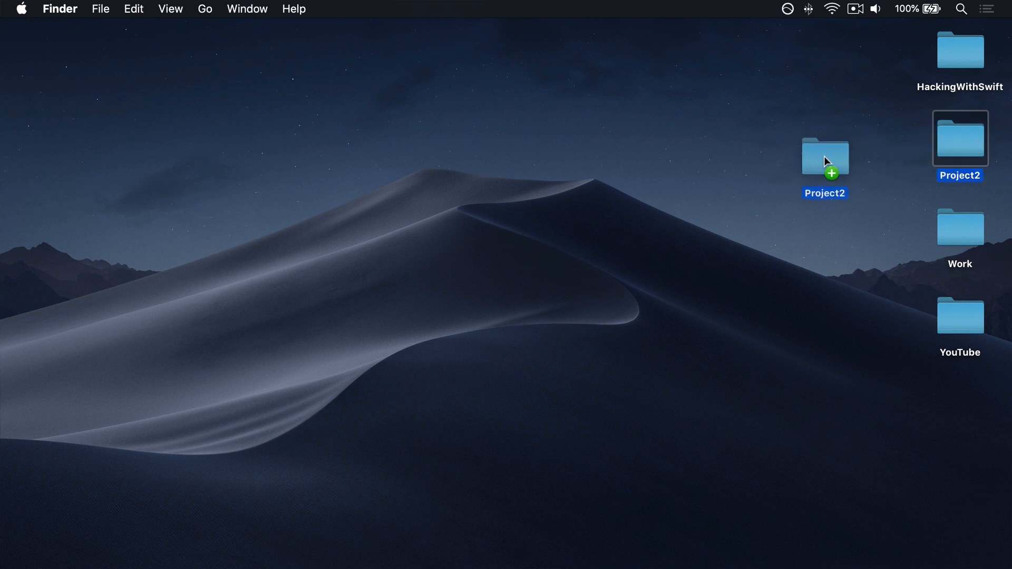
{"action": "left_click_drag", "start_coordinate": [824, 161], "coordinate": [959, 229]}
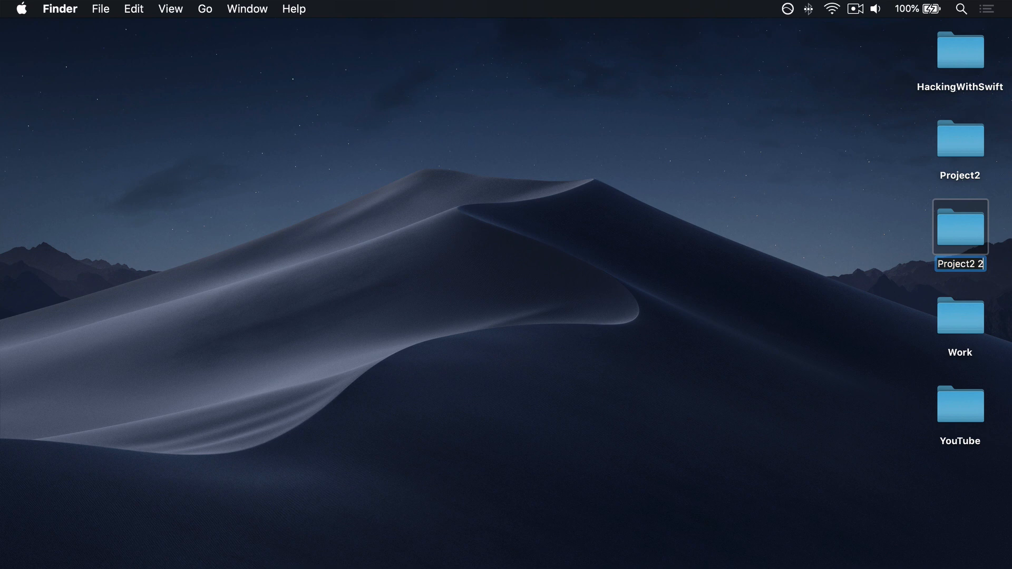
{"action": "type", "text": "Project"}
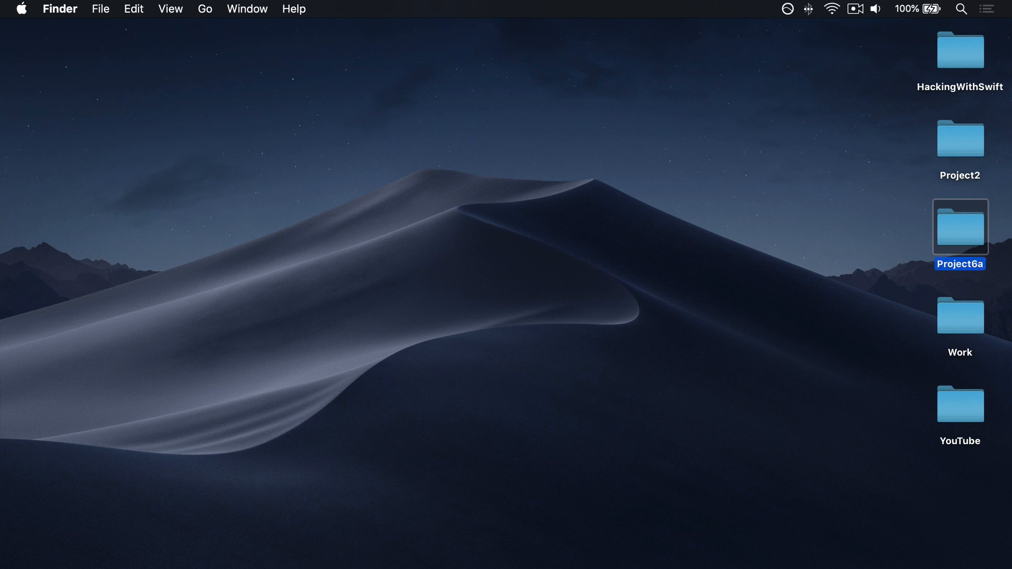
{"action": "double_click", "coordinate": [960, 225]}
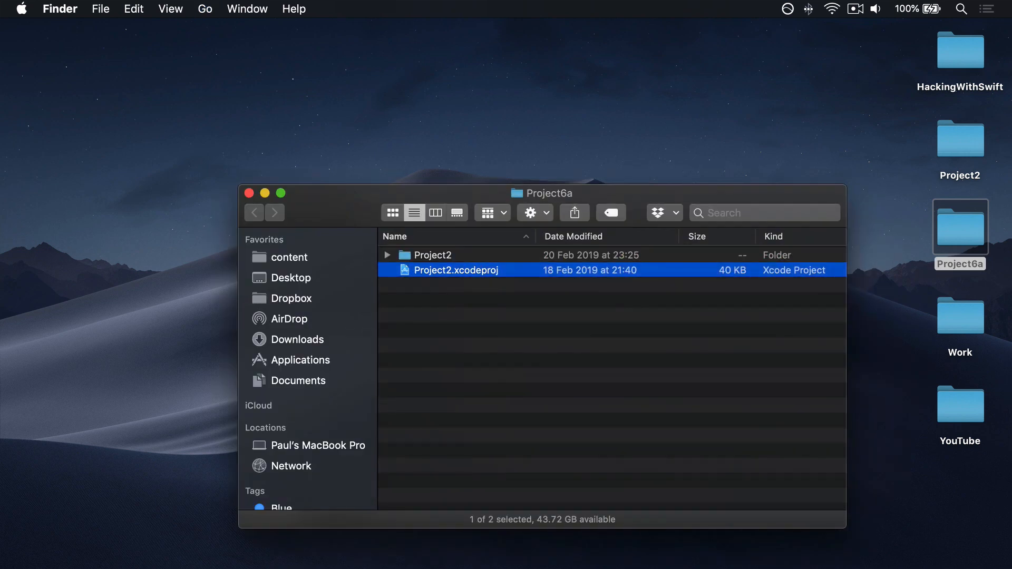